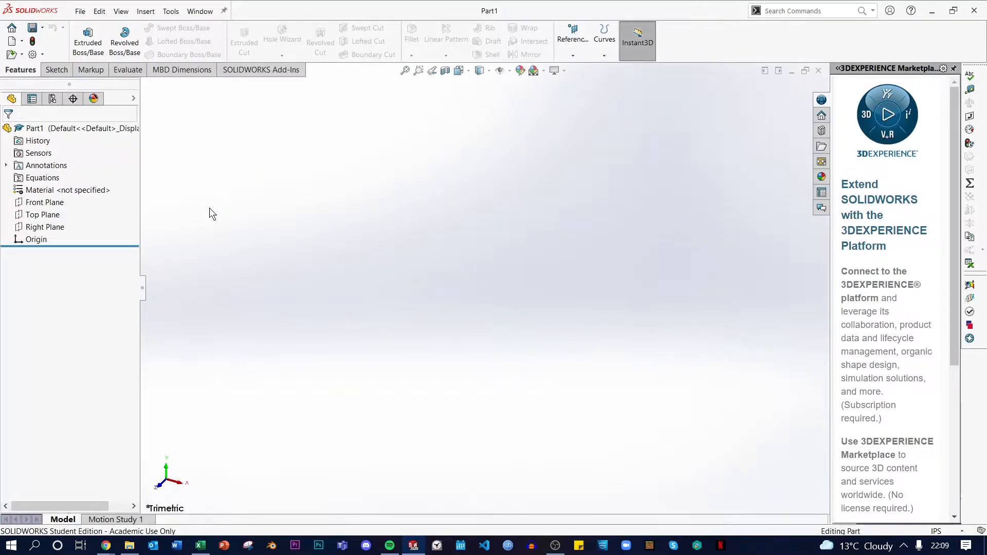
mouse_move(246, 355)
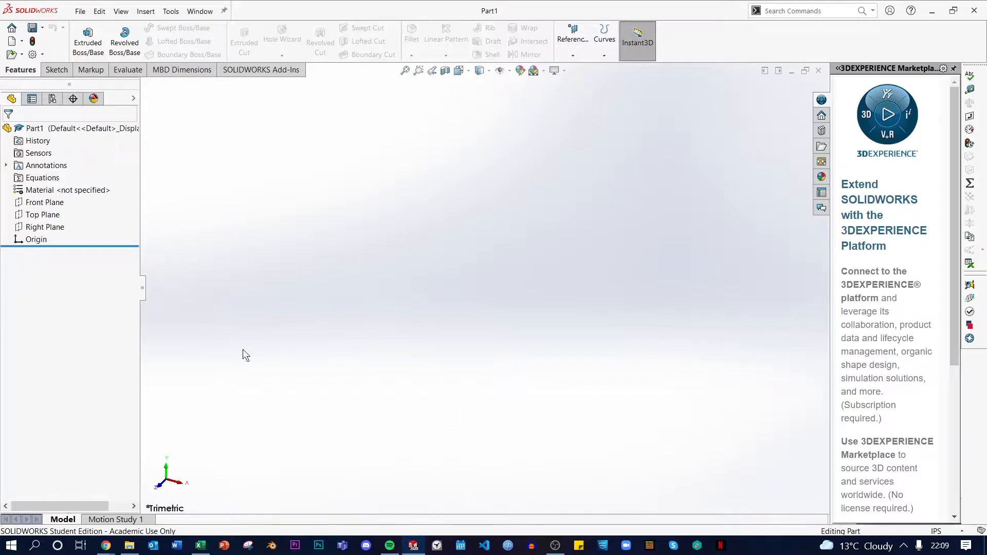
mouse_move(147, 14)
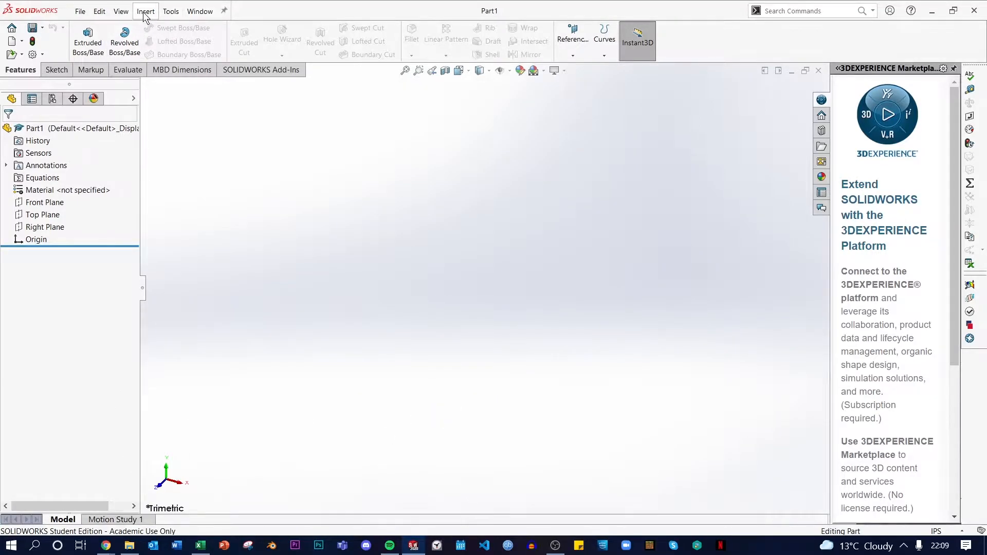
- Launch Insert > Curve Through XYZ Points and browse, opening the file-type list
click(146, 12)
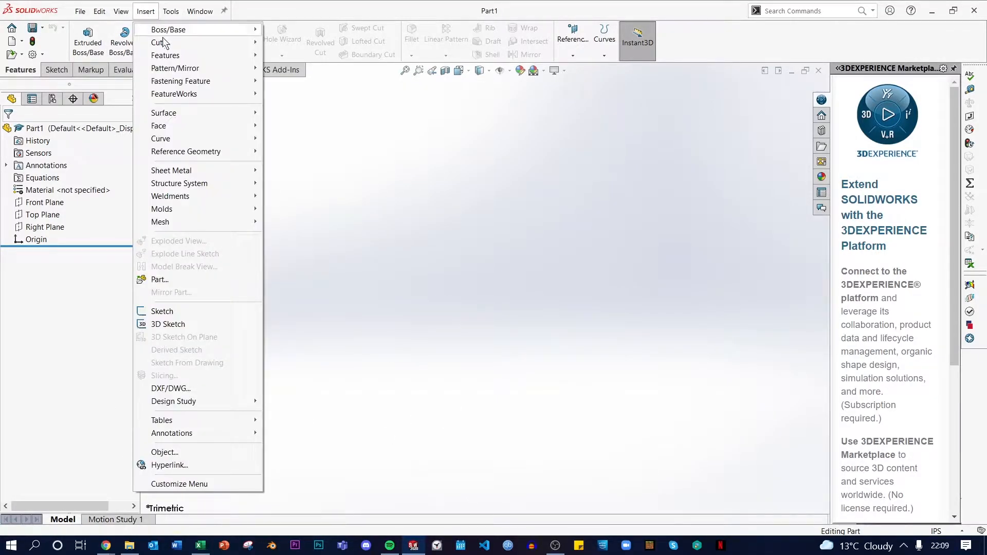
mouse_move(161, 138)
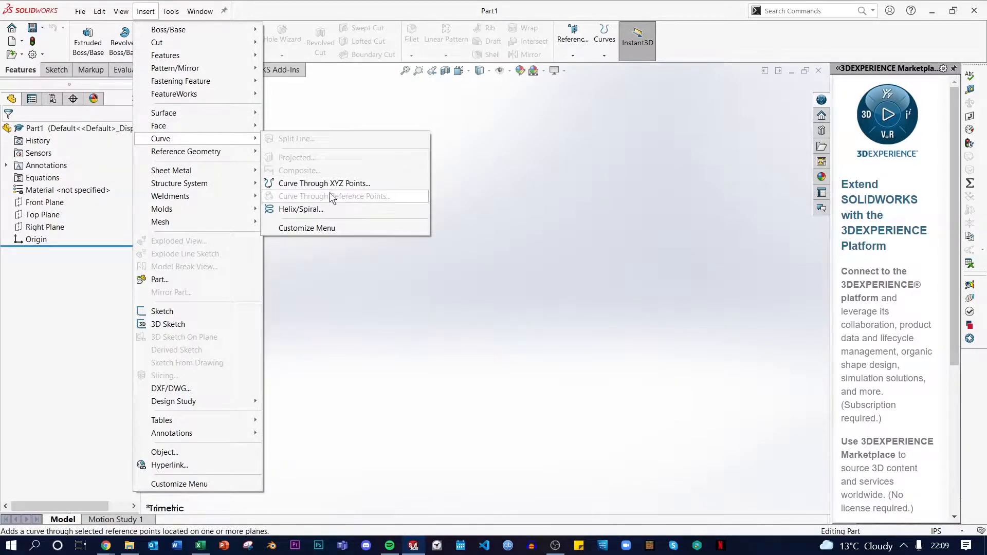
click(324, 183)
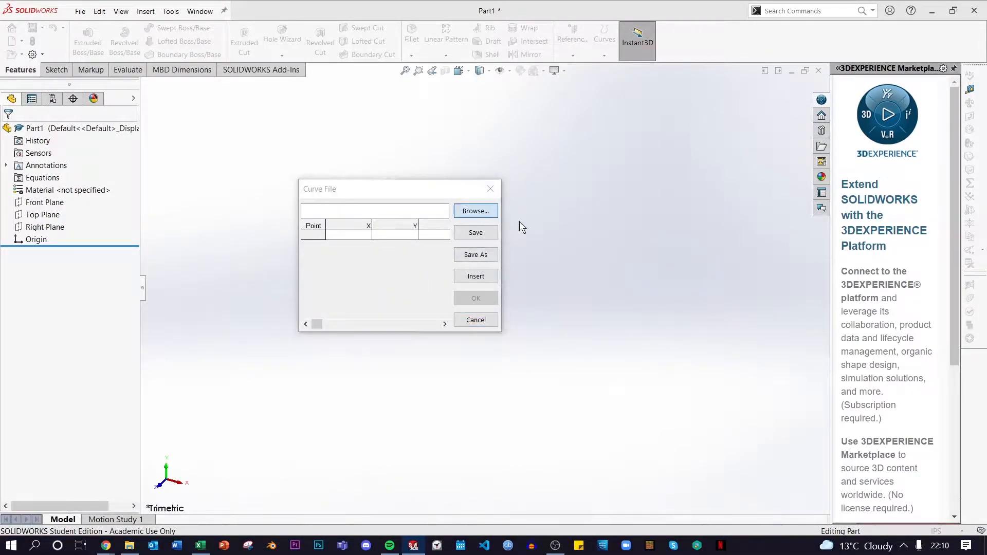
click(475, 210)
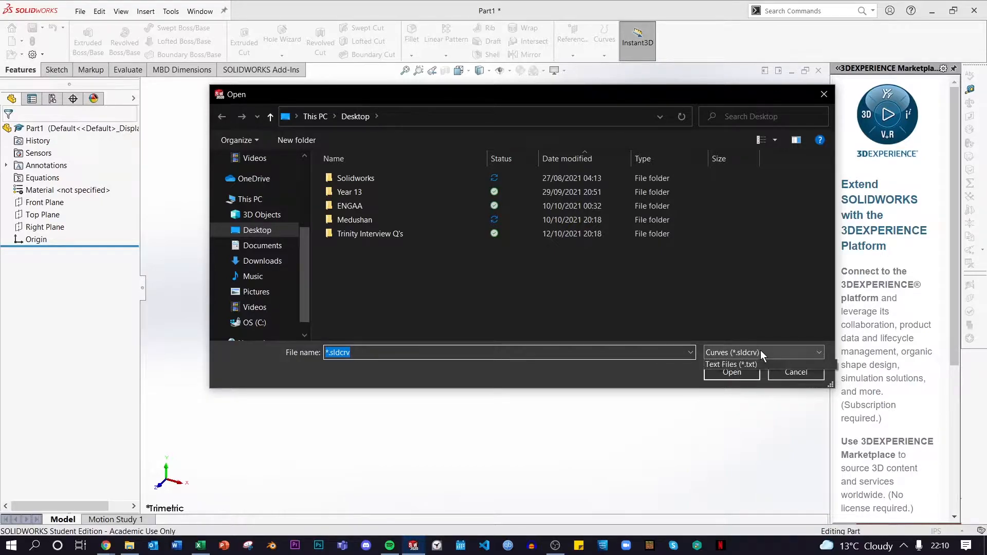
click(765, 352)
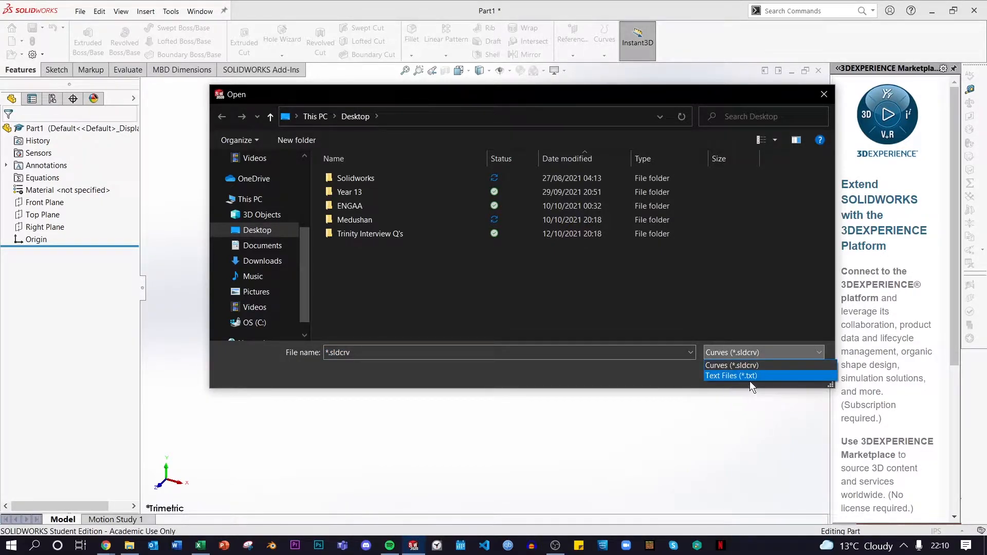
mouse_move(734, 449)
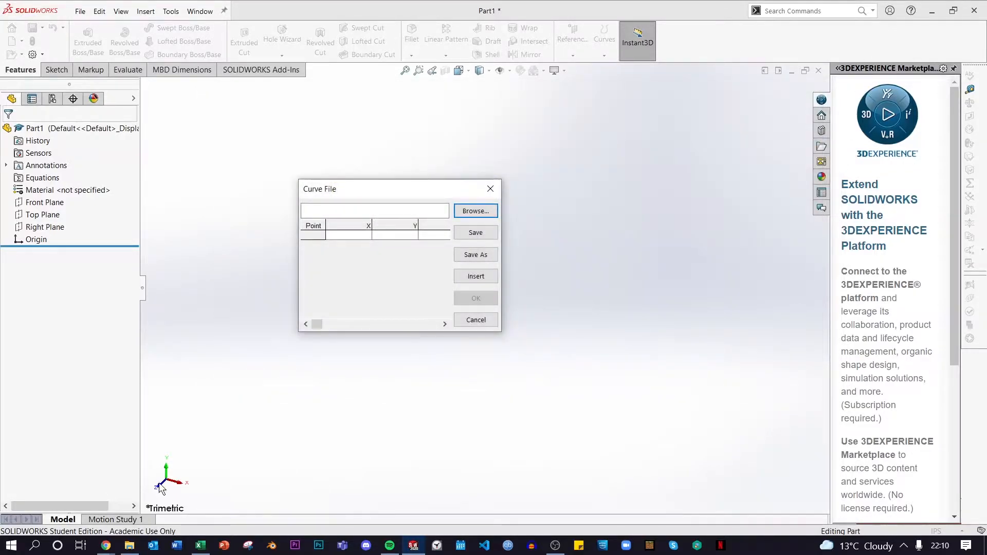
mouse_move(106, 546)
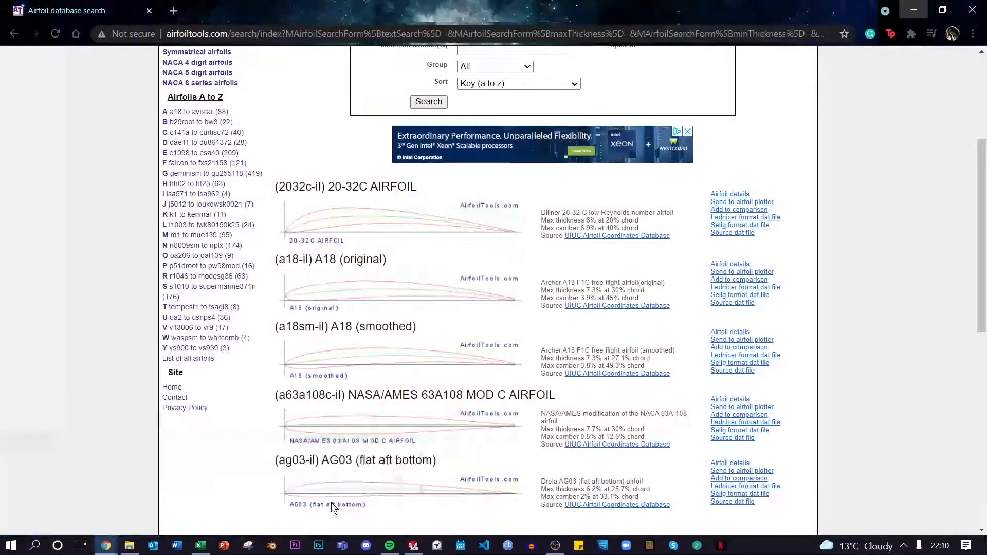
- Scroll the Airfoil Tools results and open the NASA/AMES 63A108 MOD C airfoil
scroll(up, 3)
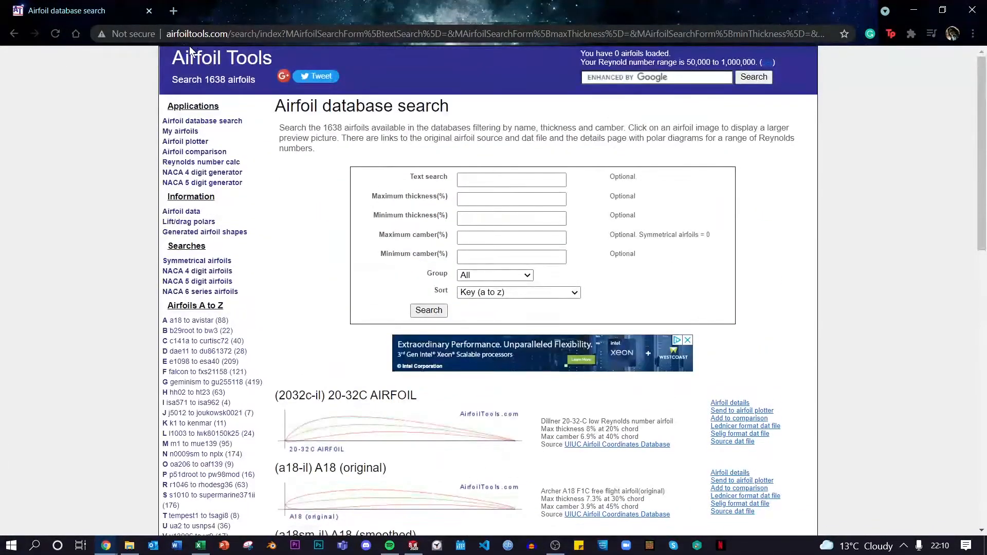
mouse_move(178, 121)
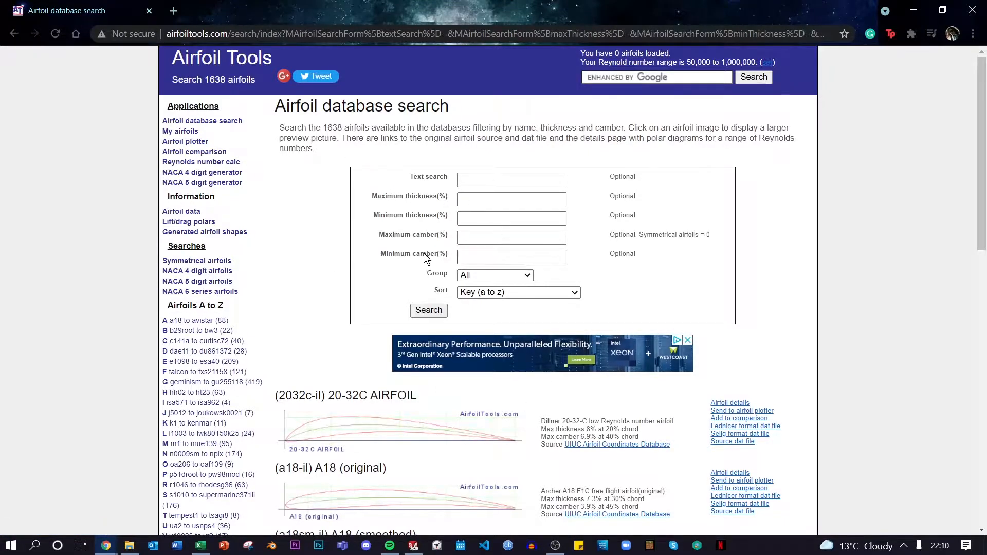
scroll(down, 3)
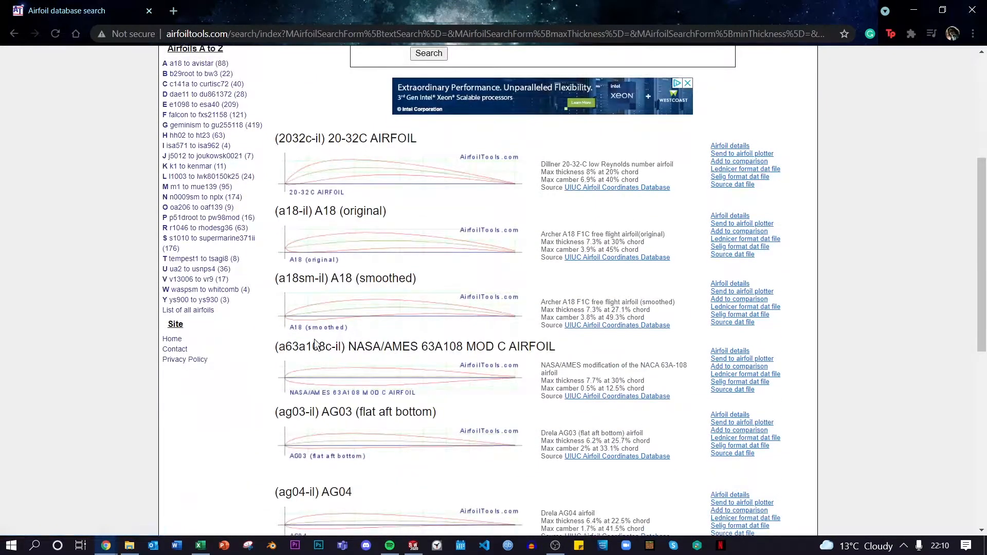
mouse_move(739, 374)
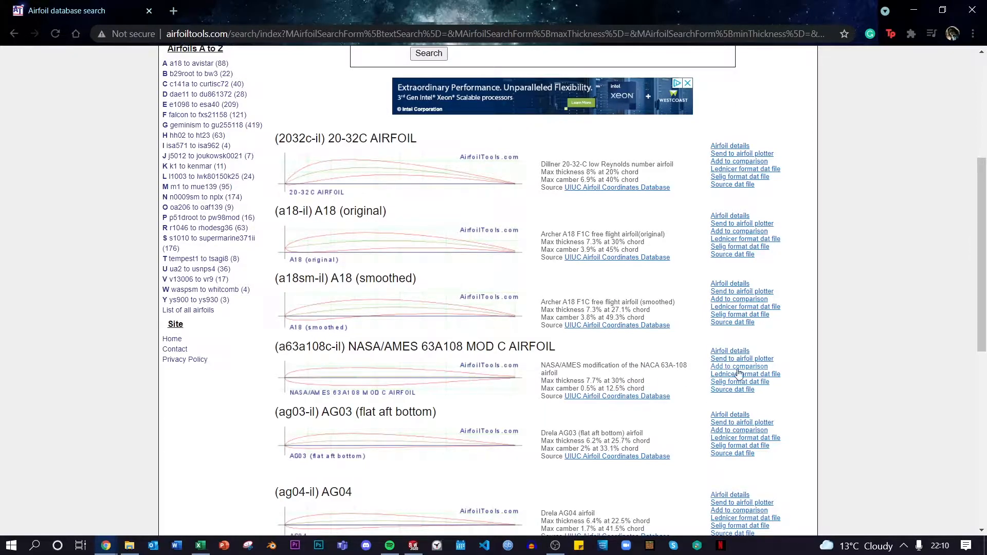
click(730, 351)
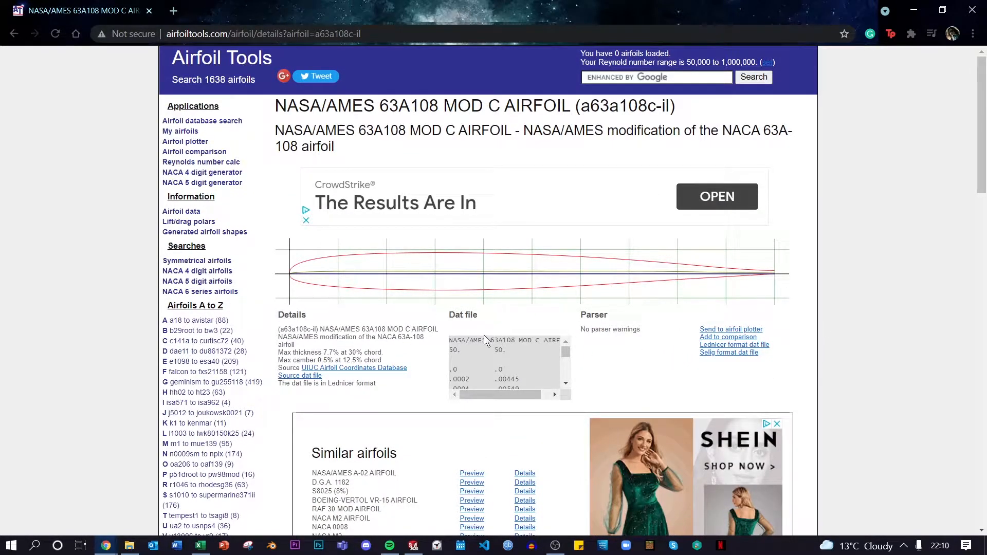
mouse_move(749, 356)
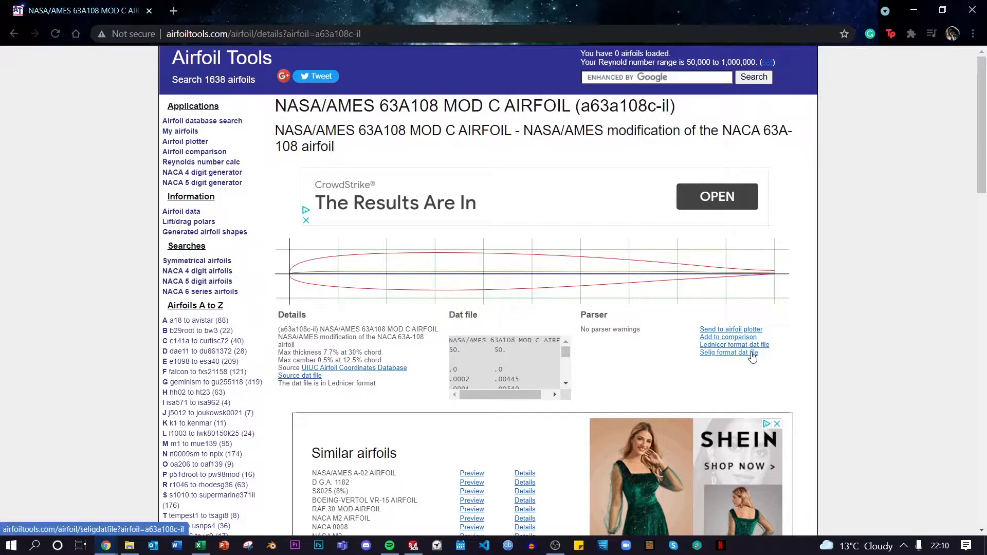
mouse_move(727, 362)
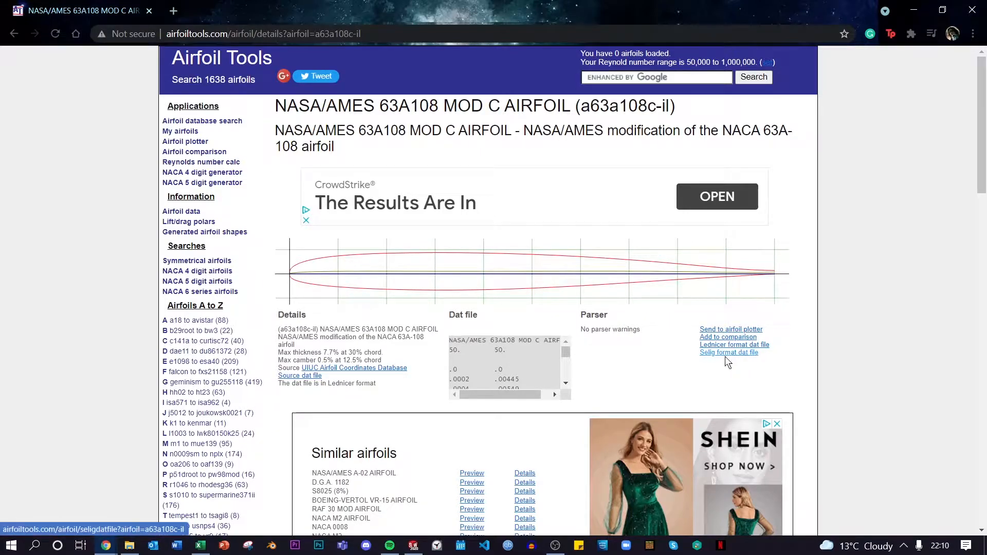
- Open the Selig-format dat file and select its whole coordinate list
click(729, 352)
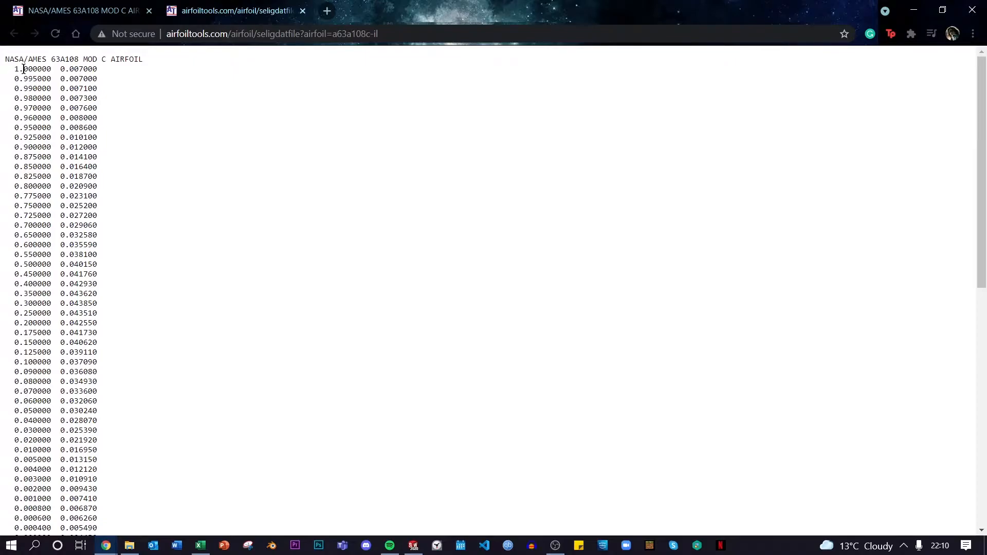
drag(22, 68, 98, 108)
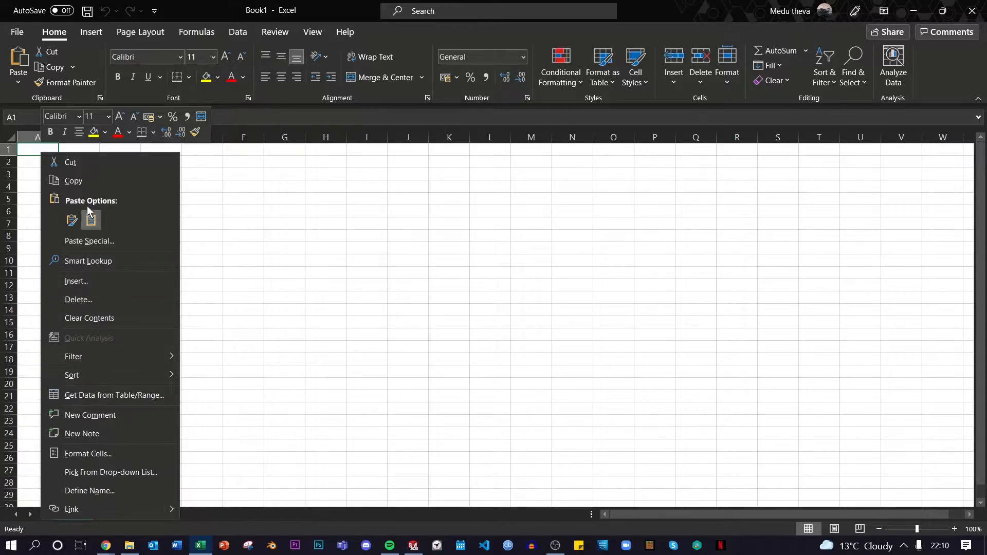
- Paste the copied airfoil coordinates into cell A1 of the new workbook
click(37, 150)
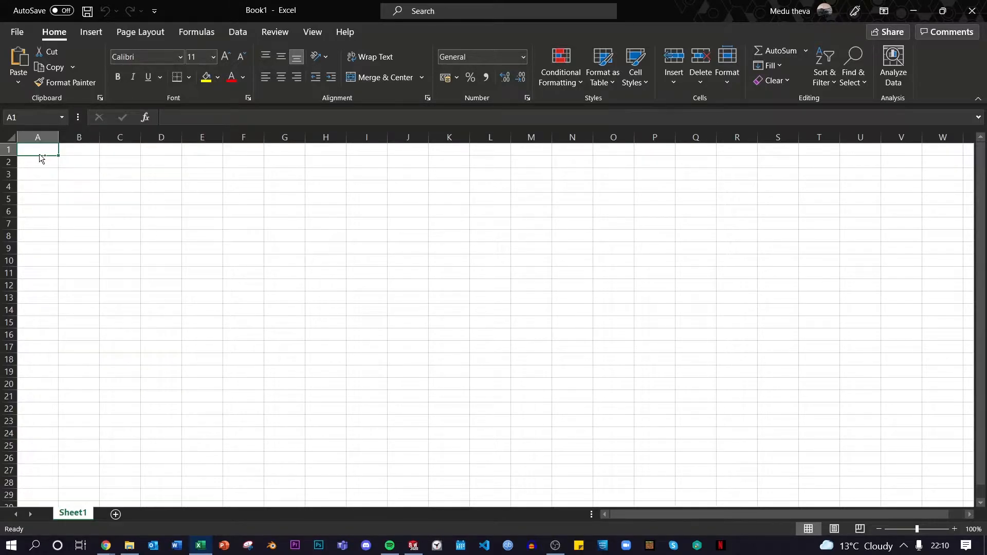
key(ctrl+v)
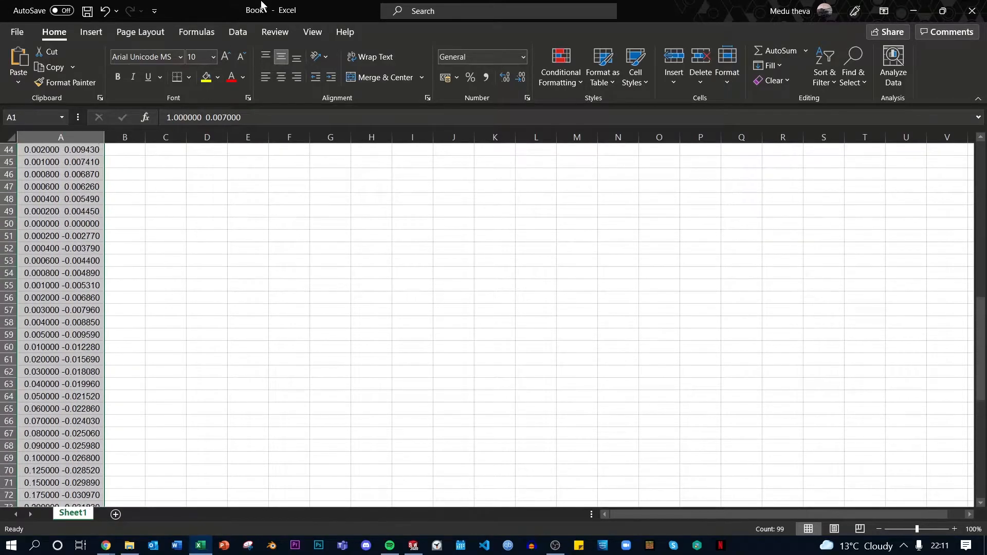
- Split the pasted text with Text to Columns, using Tab and Space delimiters and General format
click(238, 32)
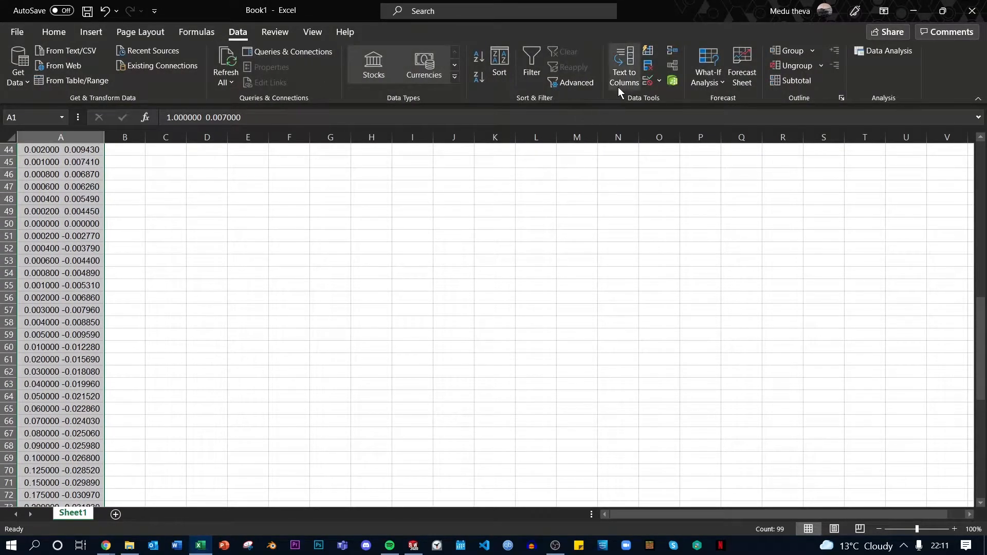
click(624, 62)
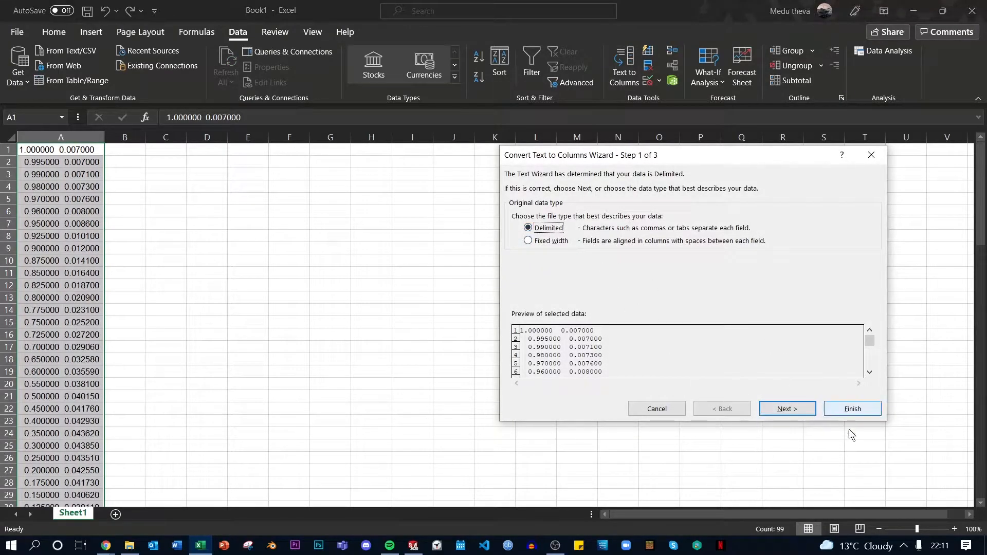
click(787, 409)
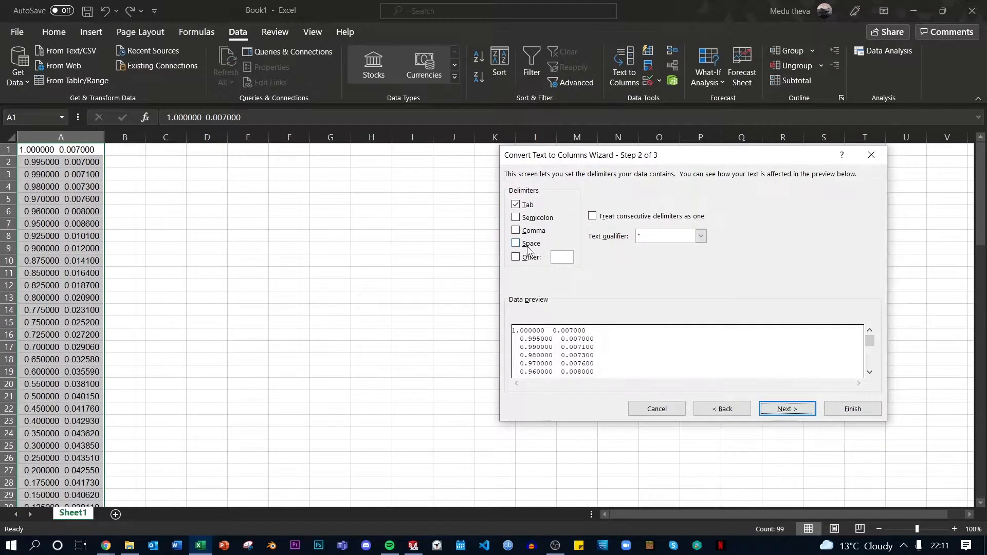
click(516, 243)
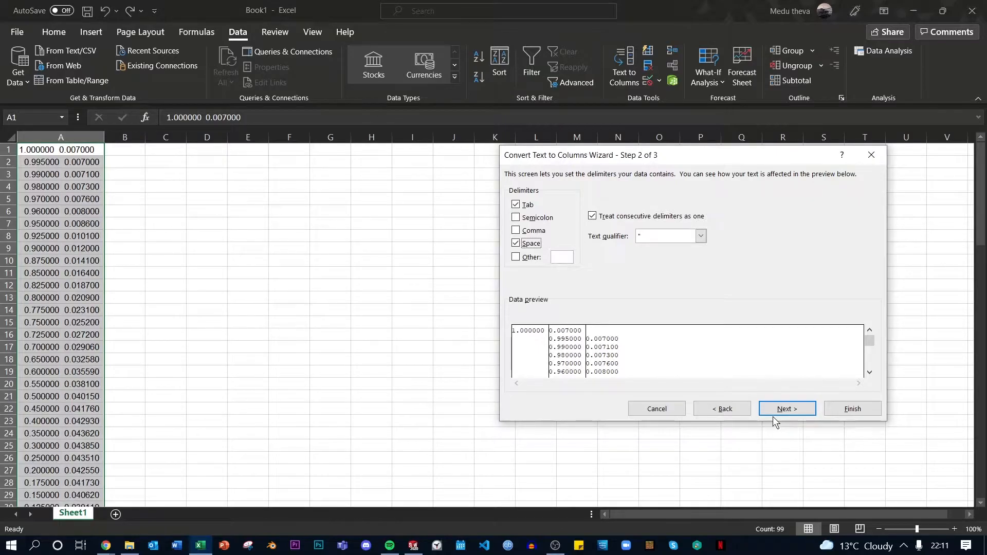
mouse_move(795, 425)
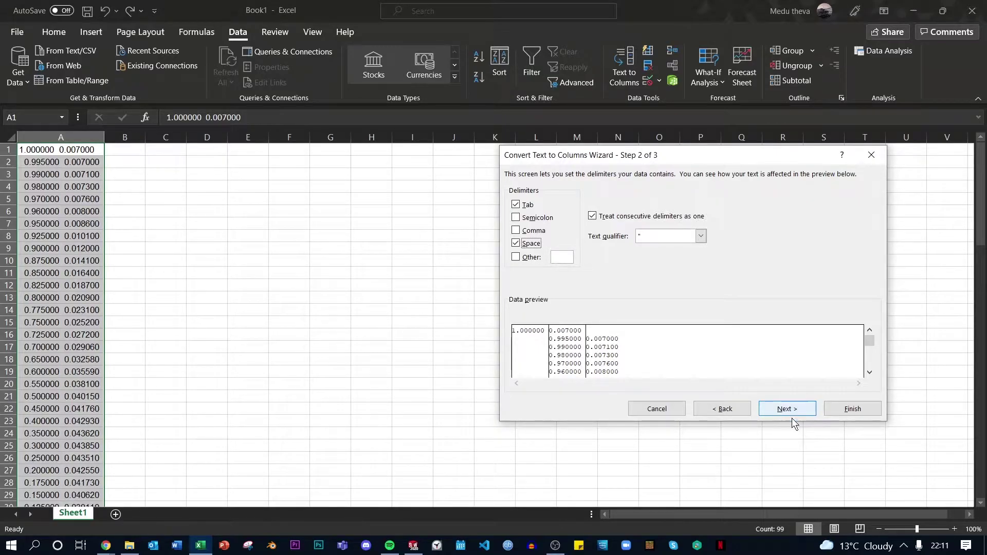
click(787, 409)
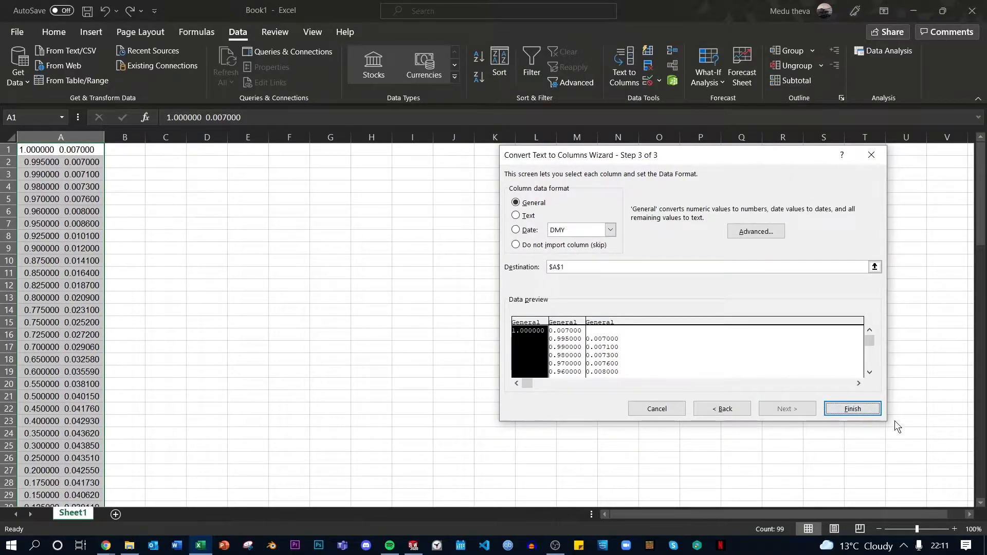
click(853, 409)
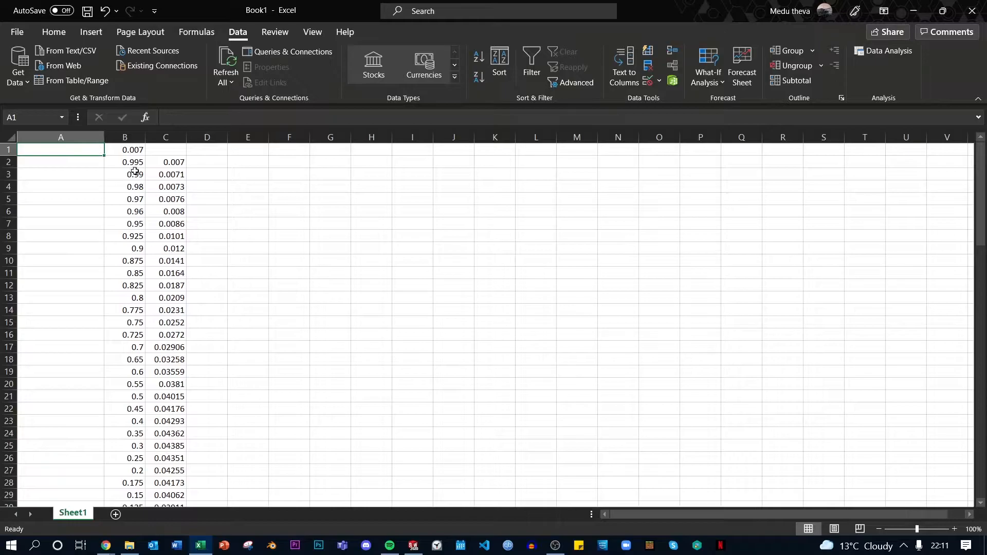
- Move B1's 0.007 value to C1 and enter 0 in D1 for the Z column
click(124, 149)
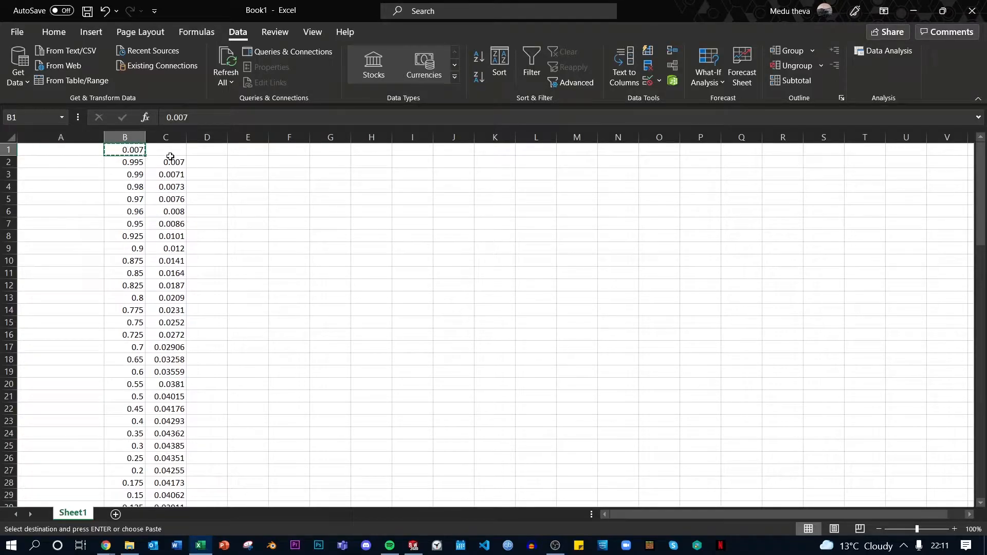
click(166, 150)
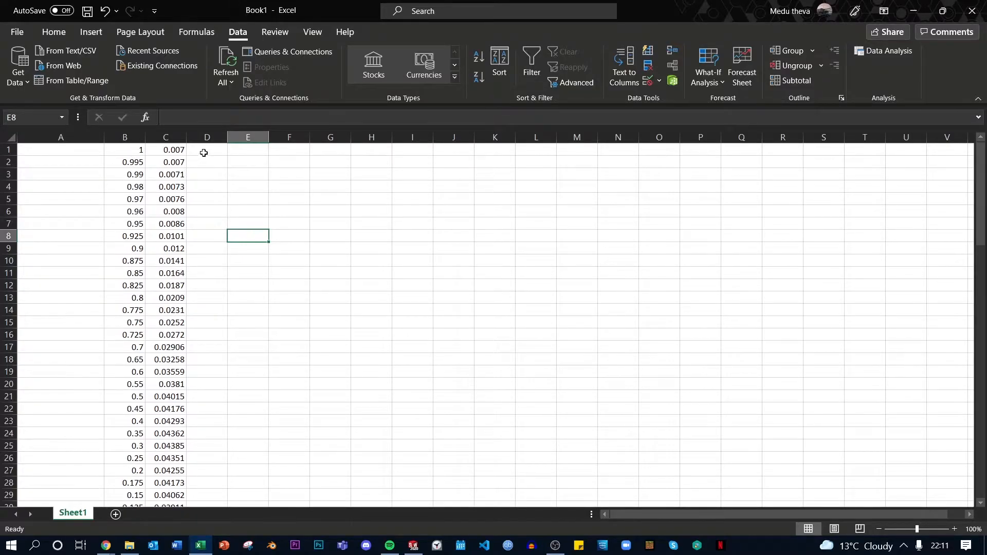
click(207, 150)
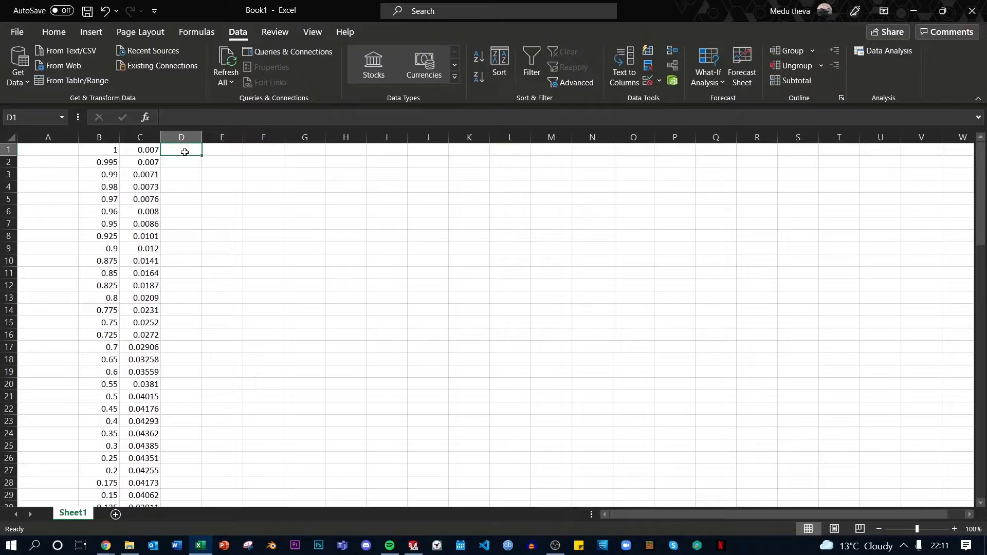
text(0)
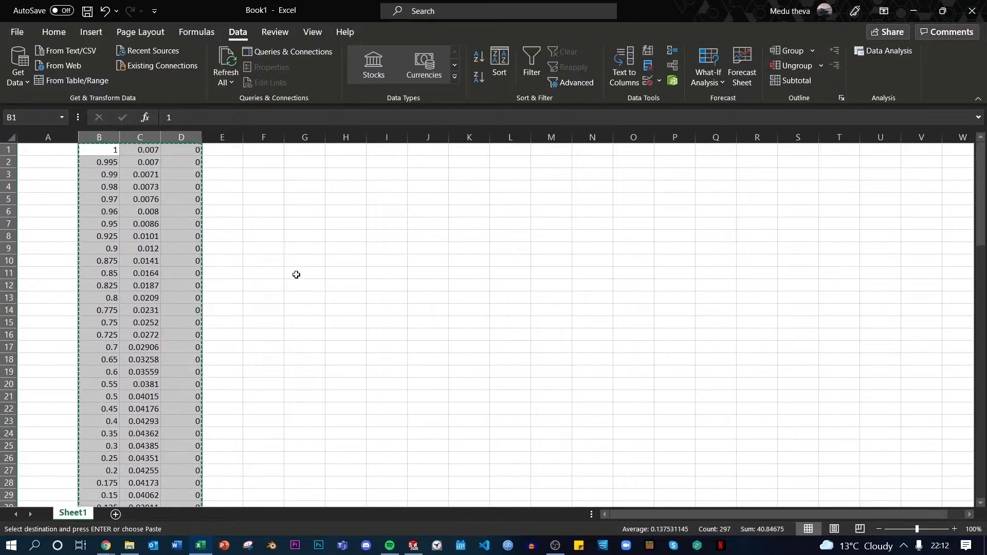
- Paste the copied X, Y, Z columns starting at cell A1
click(48, 150)
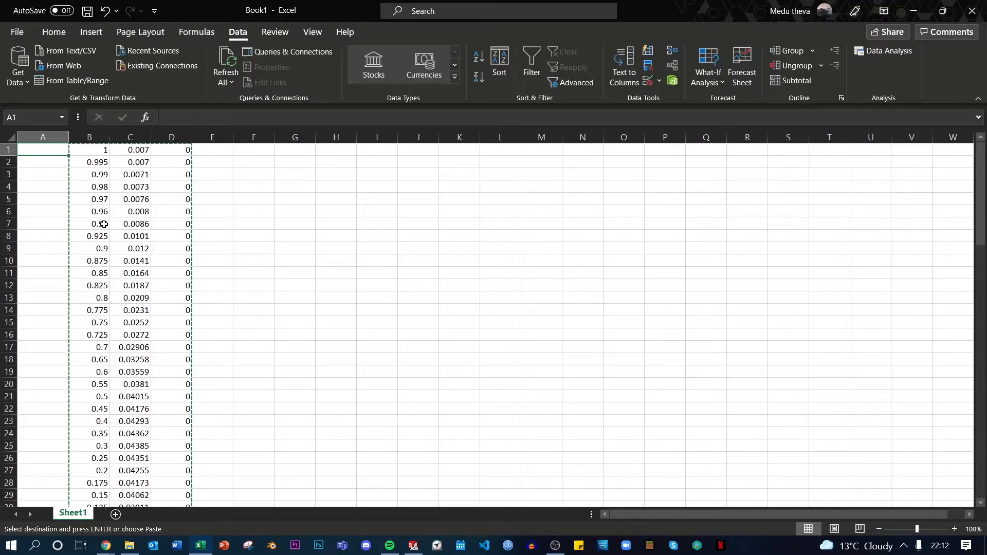
key(ctrl+v)
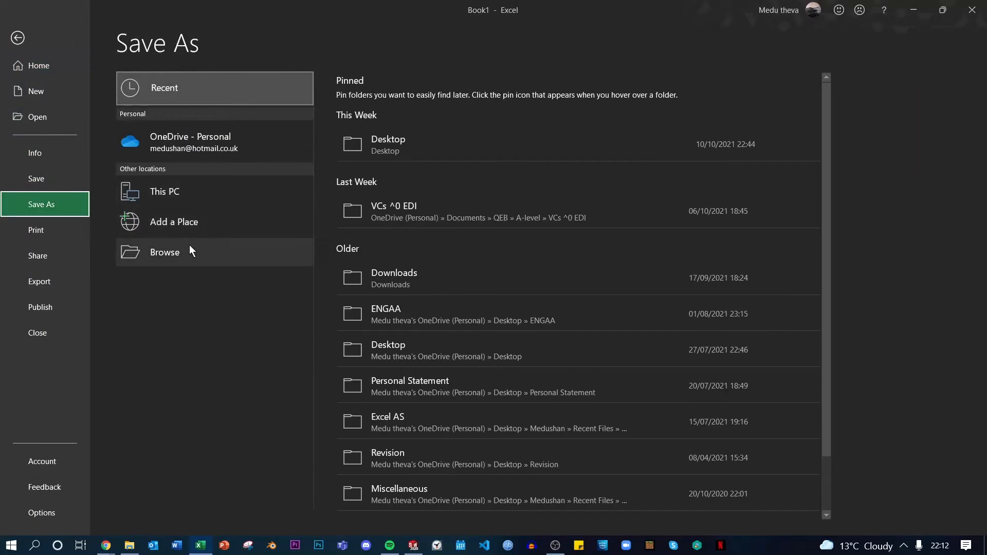
- Save the coordinates to the Desktop as a Text (Tab delimited) file named Cords
click(164, 252)
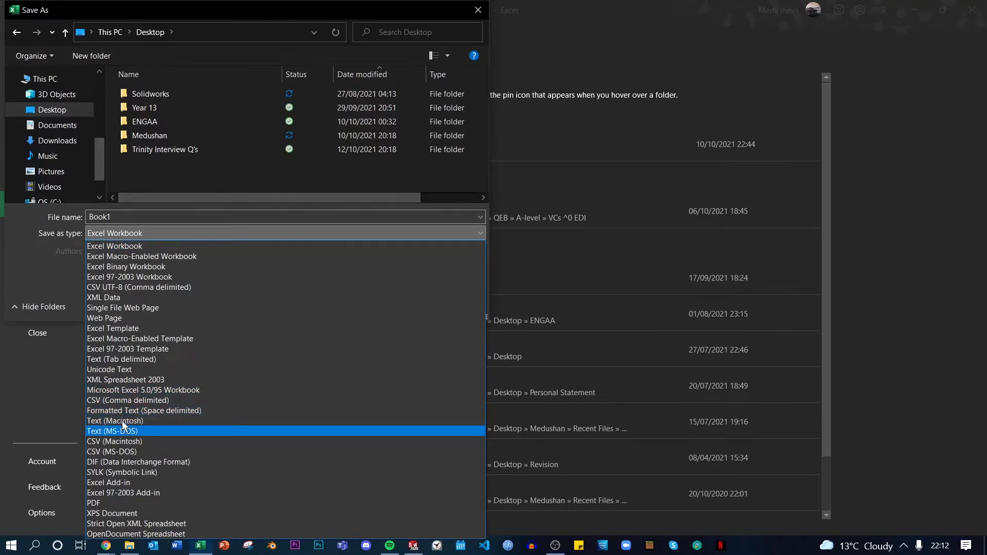
mouse_move(115, 380)
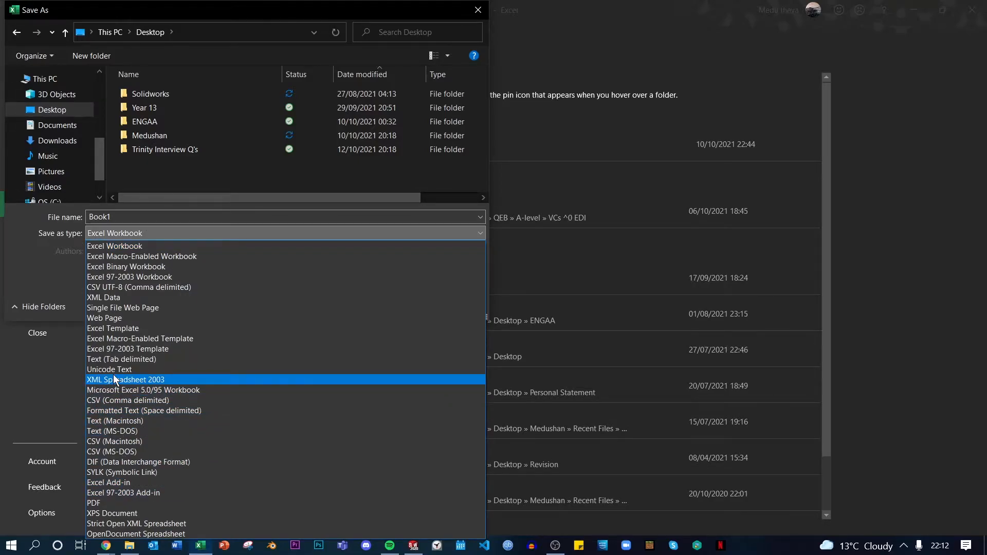
mouse_move(135, 362)
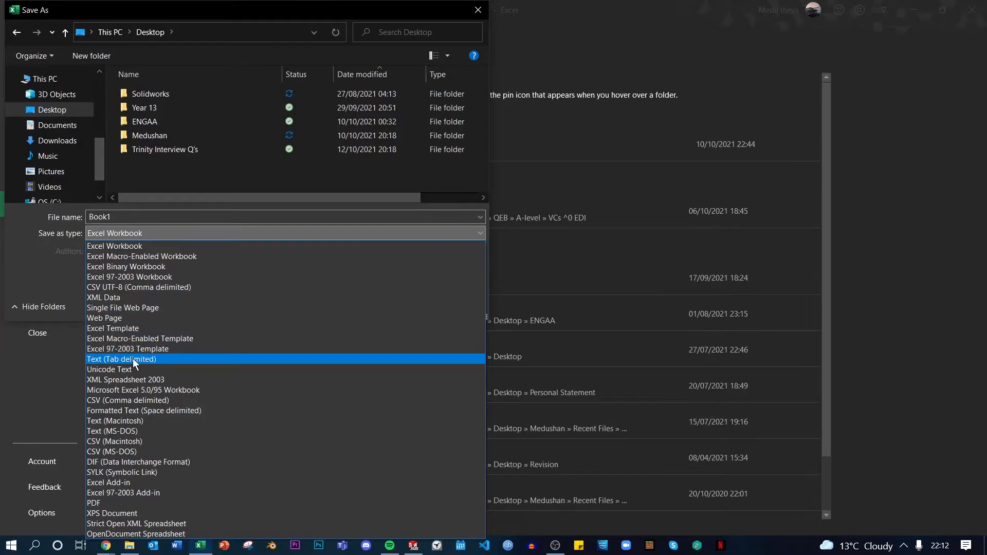
mouse_move(125, 380)
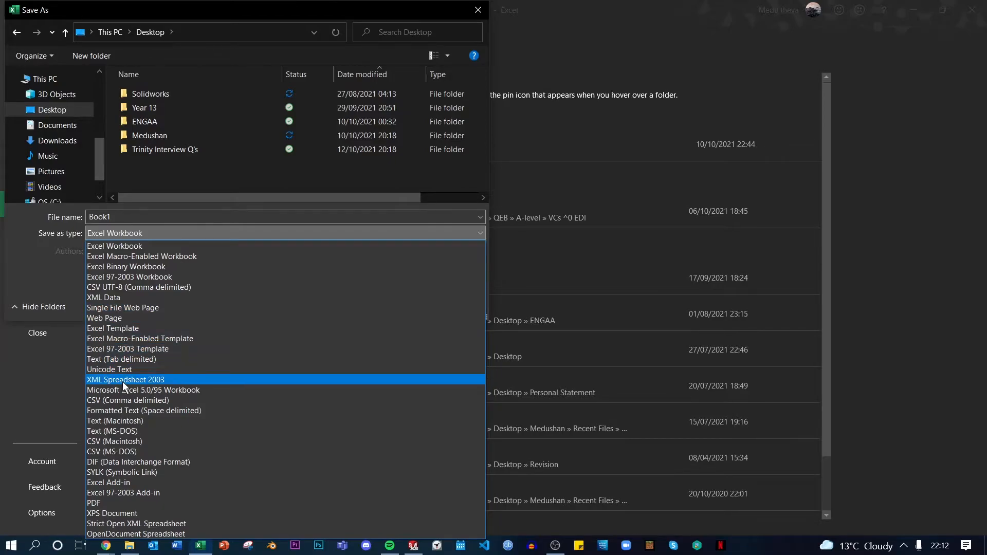
click(115, 359)
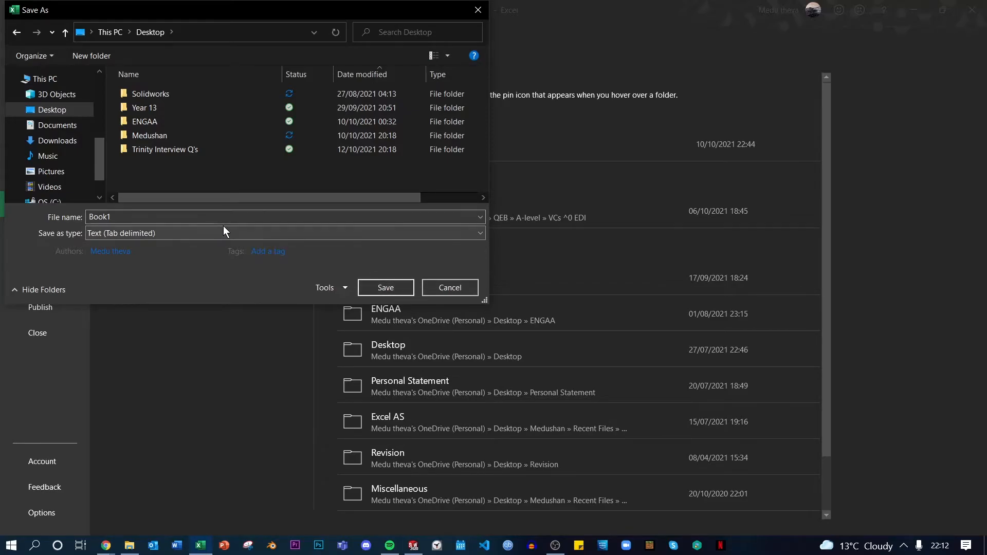
text(C)
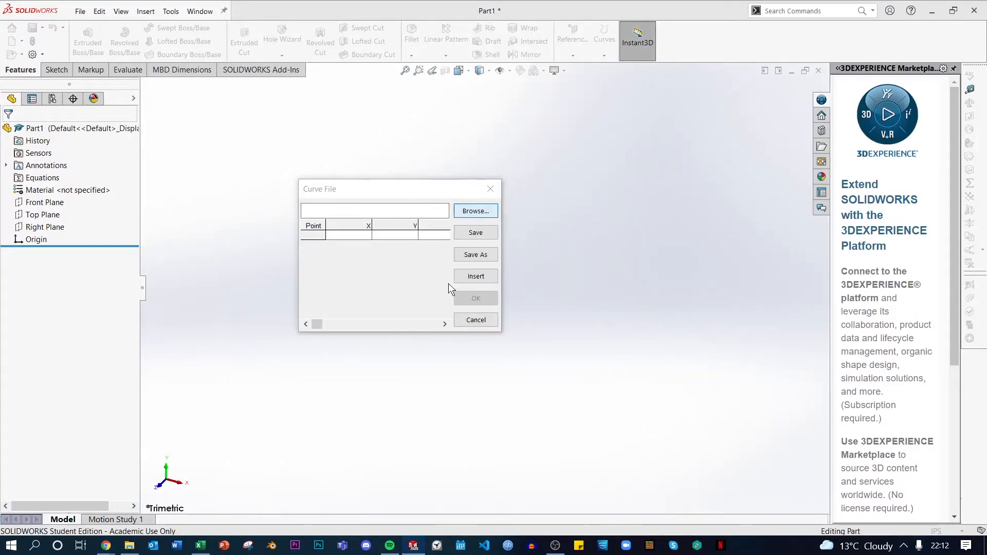
- Browse for the coordinates file and switch the listing to Text Files (*.txt)
click(475, 210)
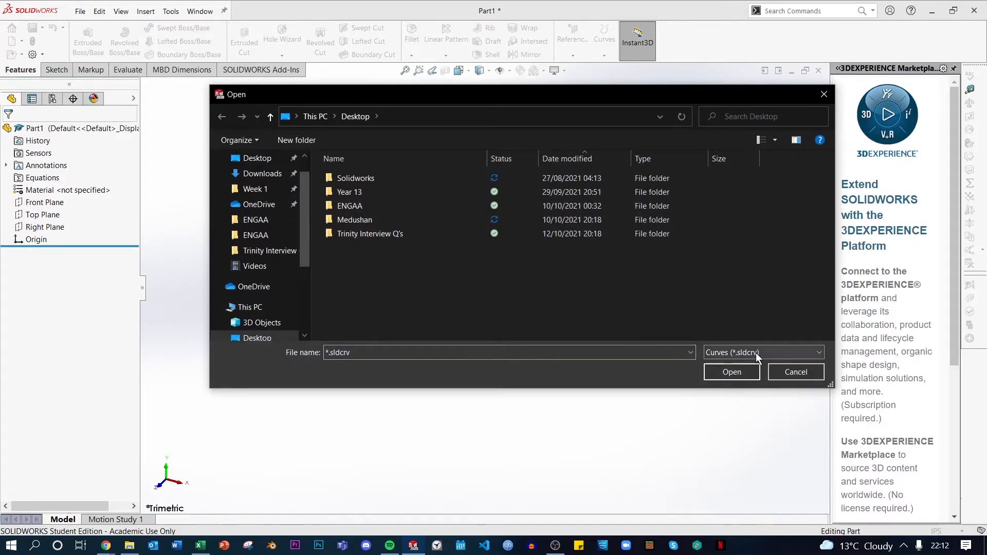
click(764, 352)
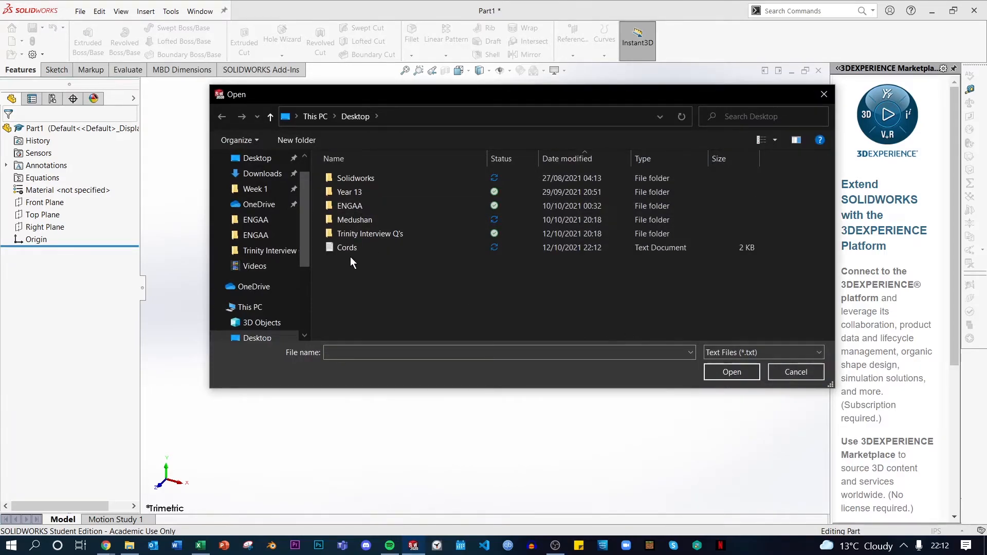
click(731, 372)
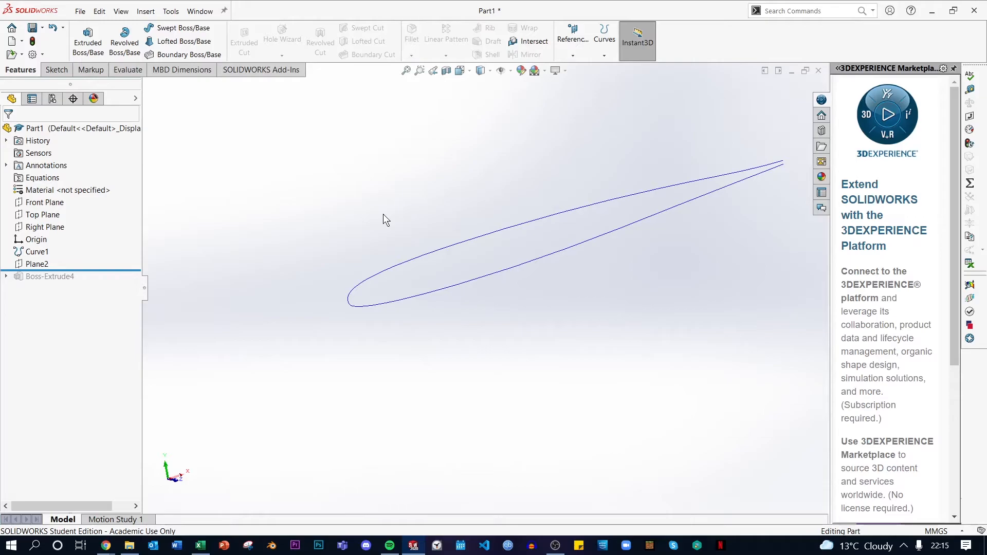
mouse_move(12, 4)
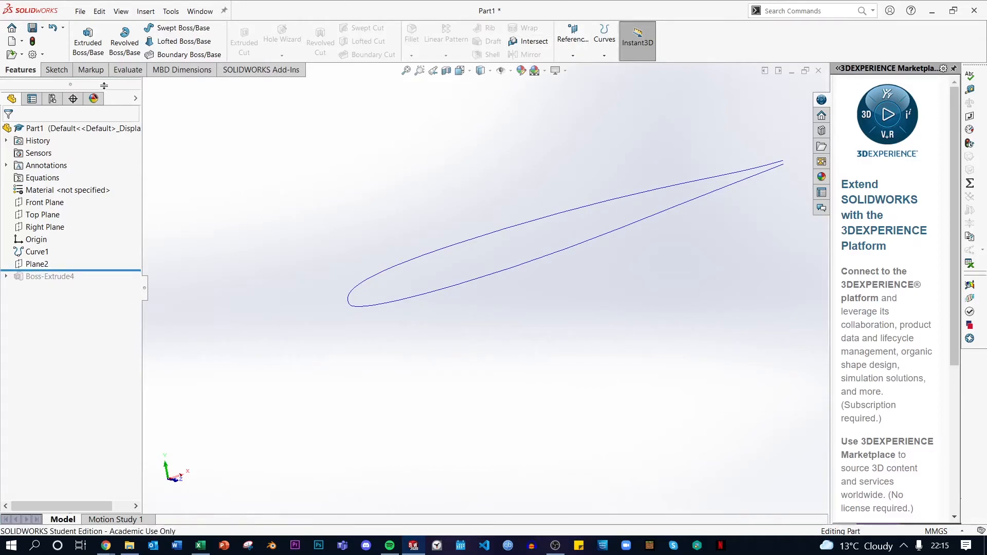
- Look through the Markup and Evaluate tabs, then return to the Features tab
click(90, 69)
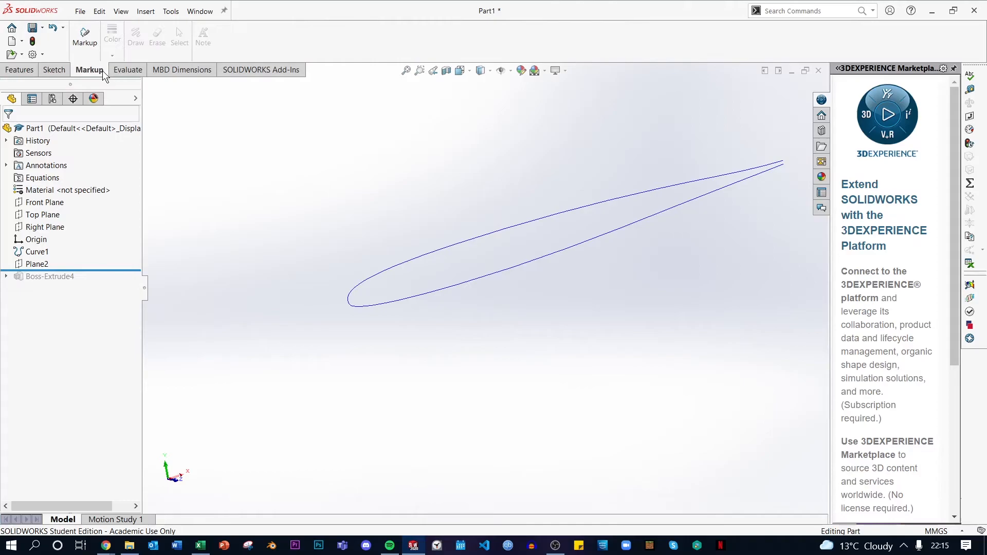
click(127, 70)
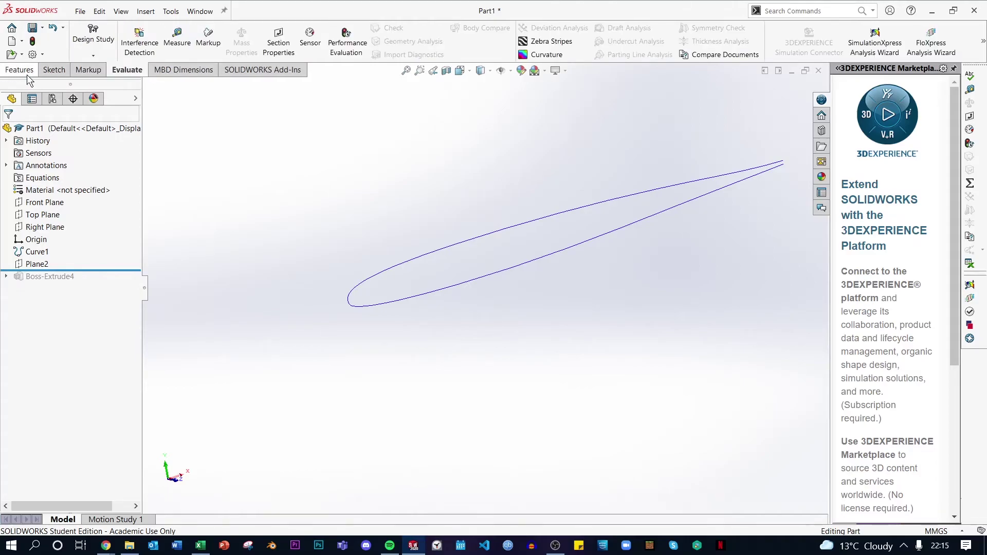
click(19, 69)
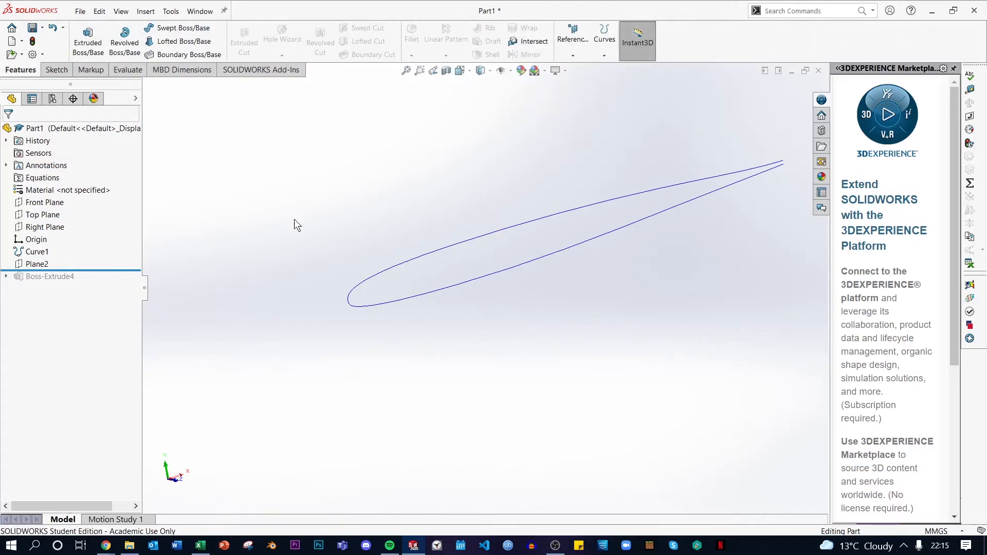
mouse_move(575, 297)
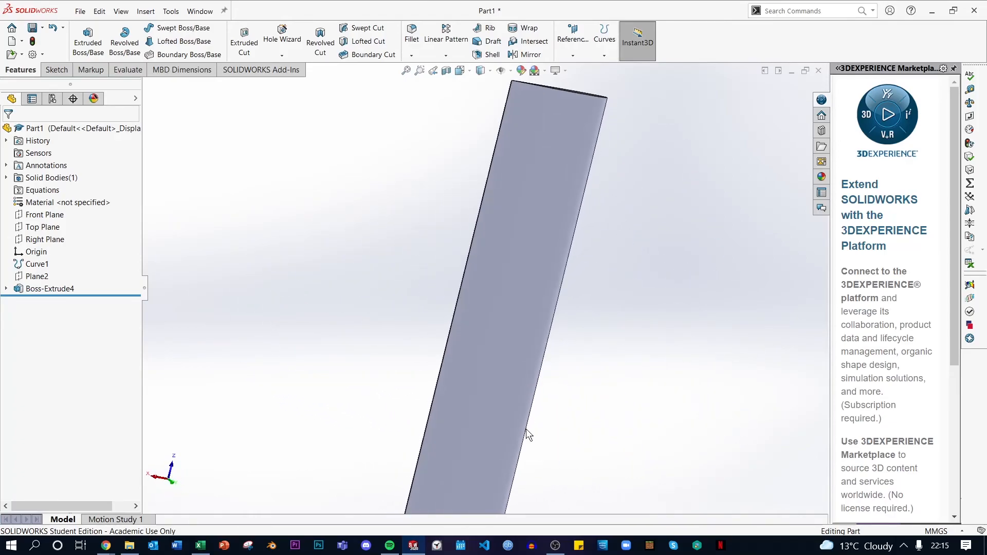
- Orbit the view to inspect the length of the extruded wing body
drag(529, 433, 704, 412)
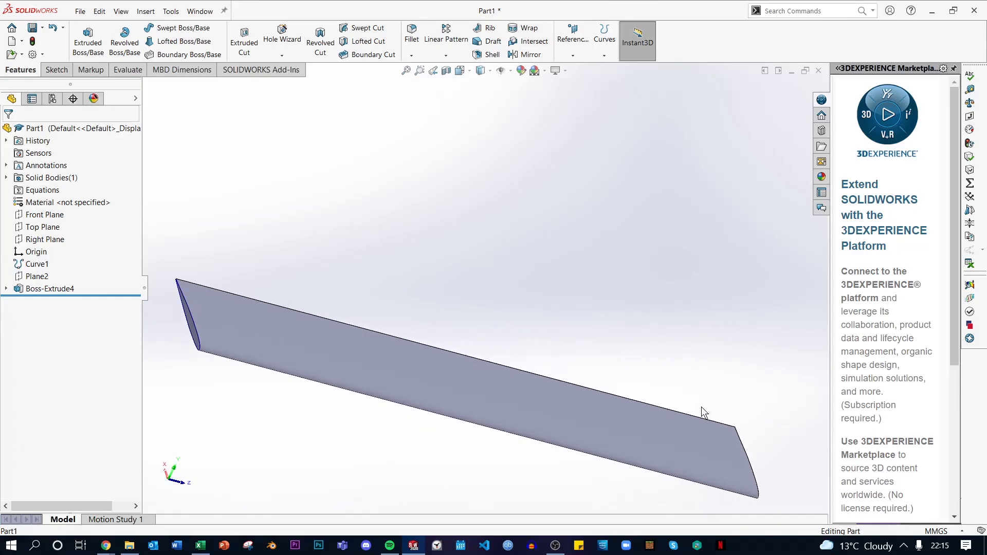